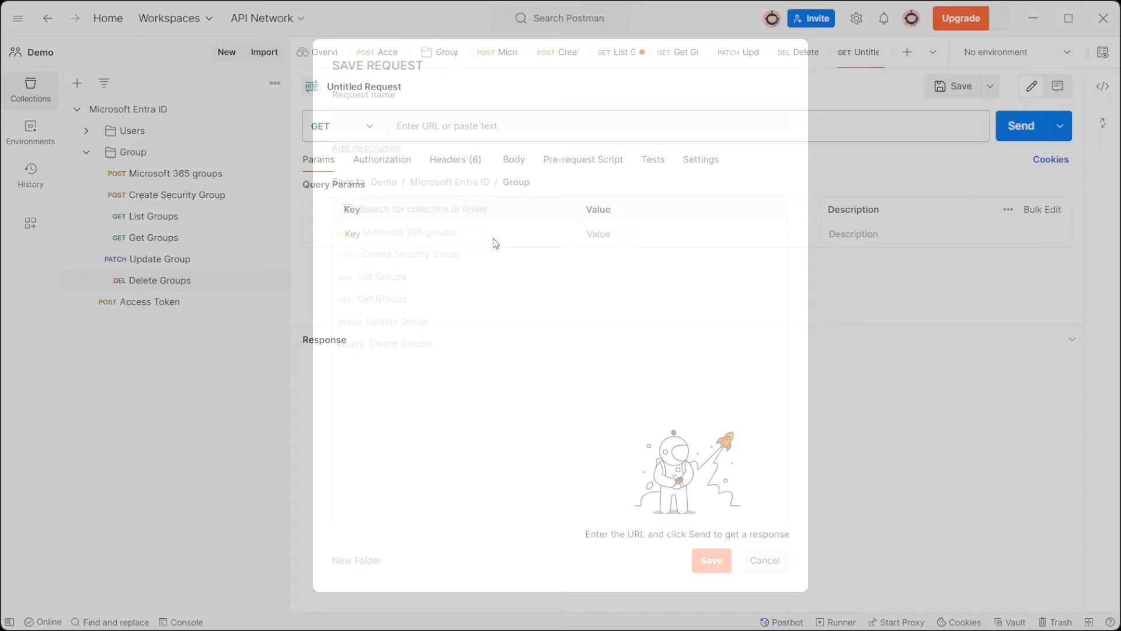
# - Save the new request as 'List Members & Owners' into Microsoft Entra ID / Group
pyautogui.write('List Members & Owners')
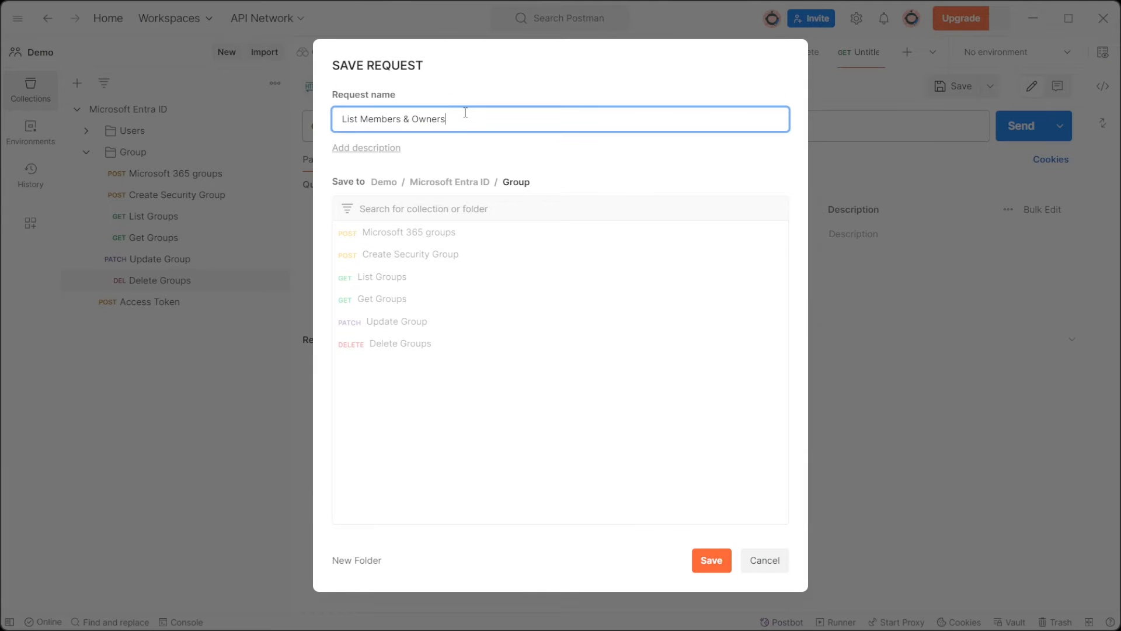
pyautogui.click(711, 561)
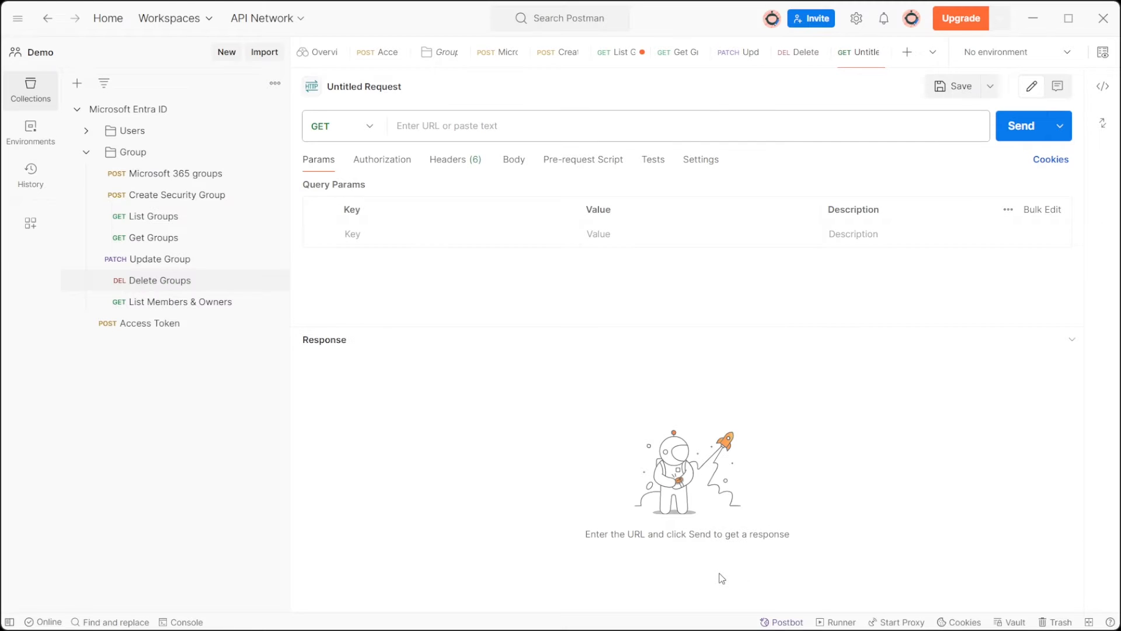
pyautogui.click(180, 301)
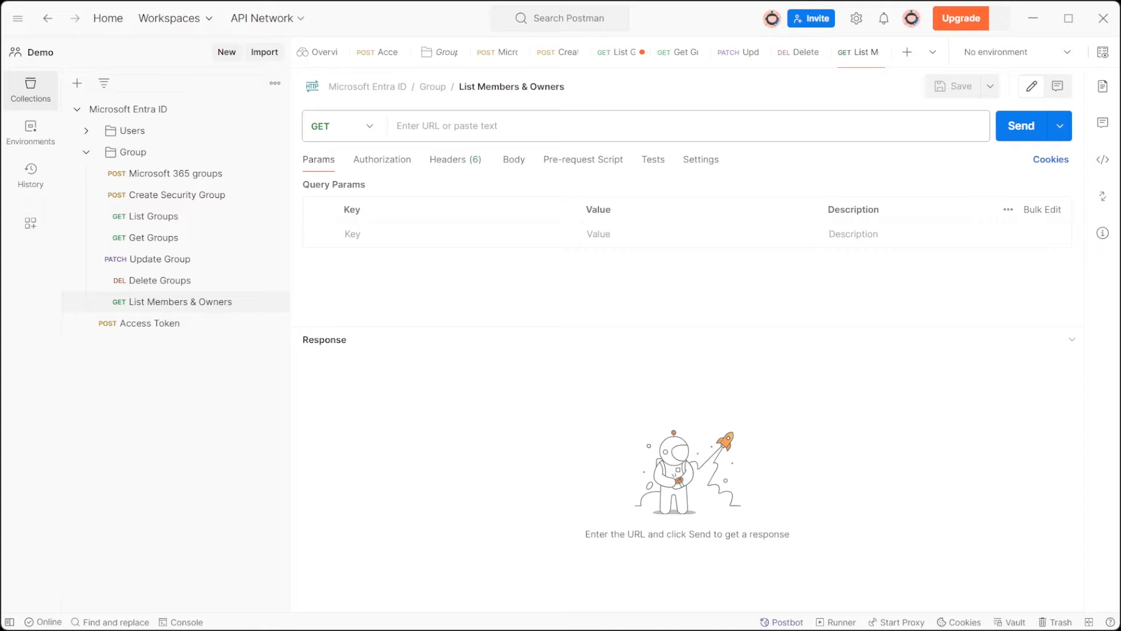
pyautogui.write('https://graph.microsoft.com/v1.0/groups/<GroupID>/members')
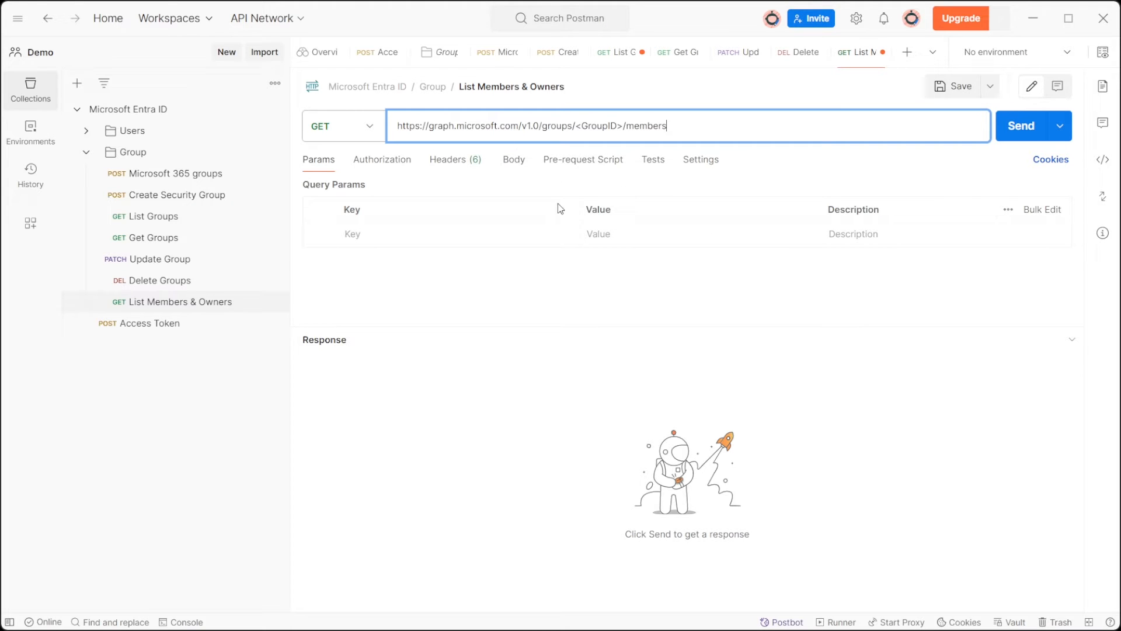
pyautogui.press('Ctrl+s')
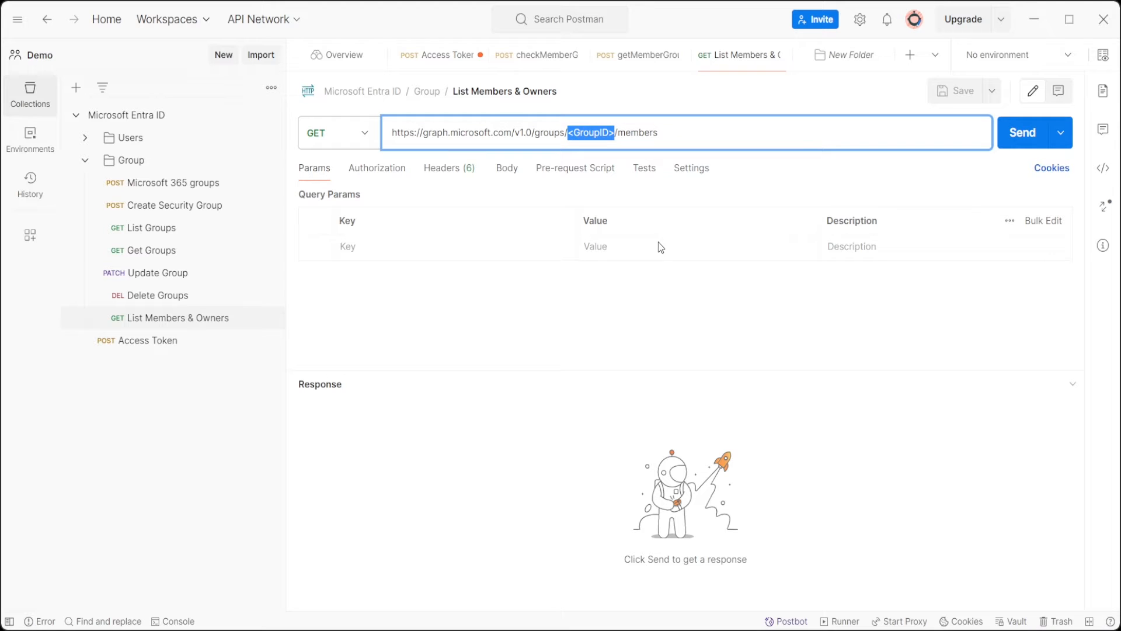
# - Insert group ID bf8a2703-dd83-4e60-a3fc-02e8f9fe8b36 and add an Authorization header starting 'Bearer '
pyautogui.write('bf8a2703-dd83-4e60-a3fc-02e8f9fe8b36')
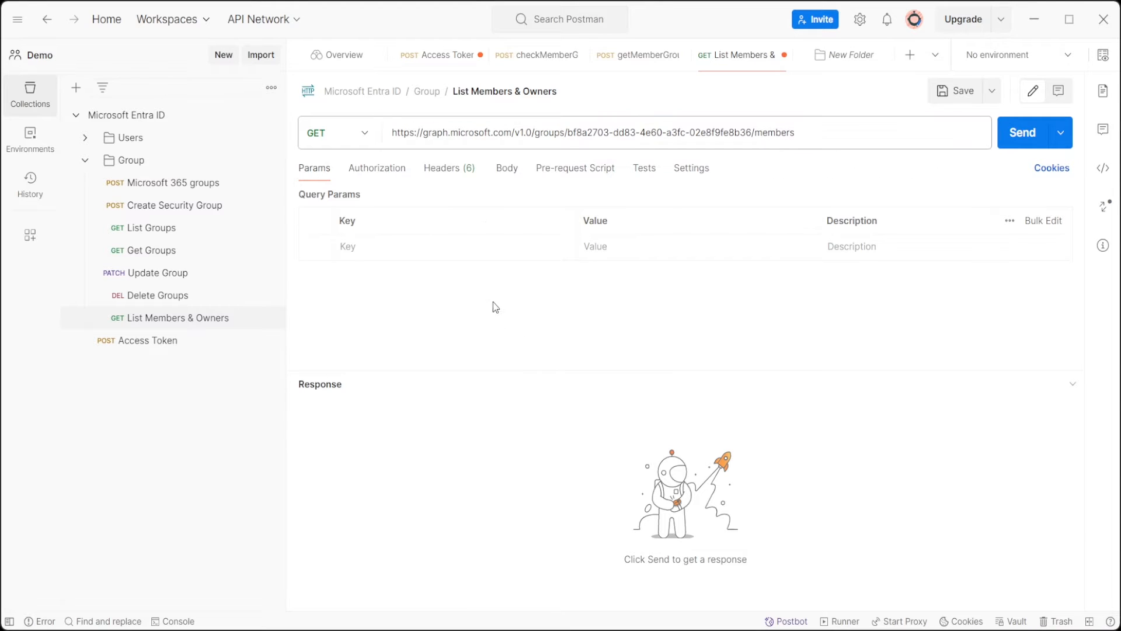
pyautogui.click(449, 168)
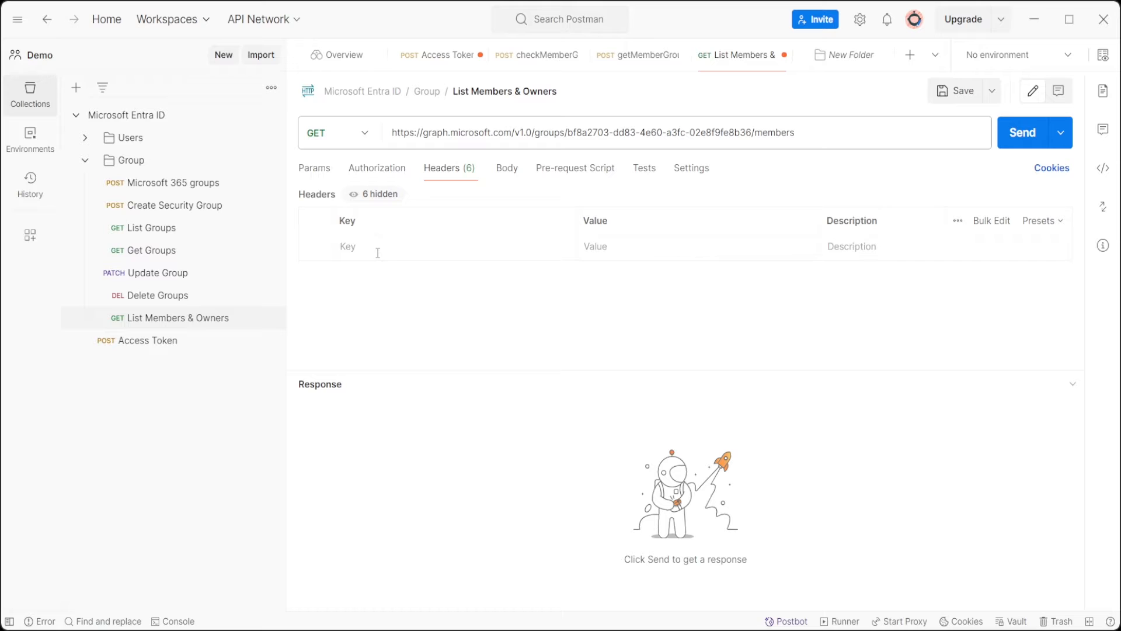
pyautogui.write('Authorization')
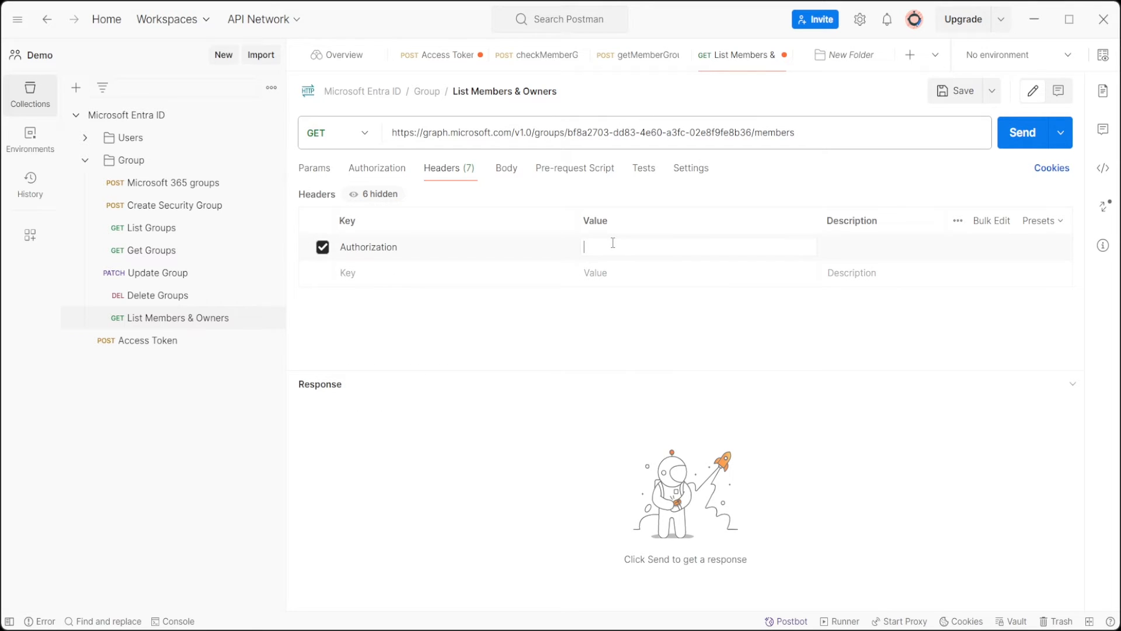
pyautogui.write('Bearer')
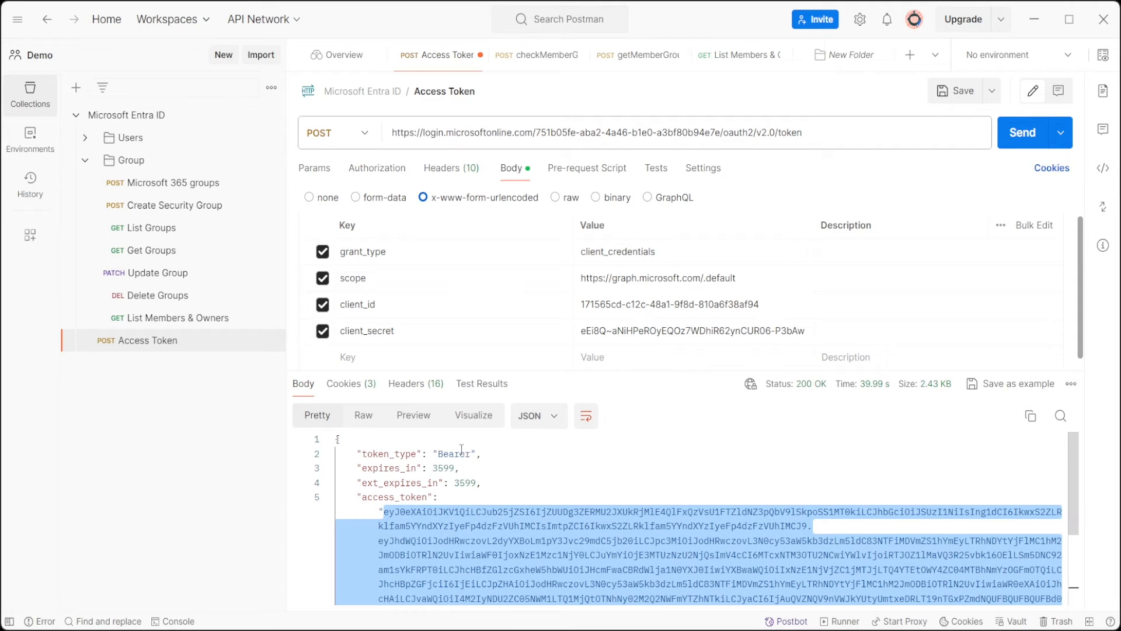
# - Return to List Members & Owners to paste the access token after 'Bearer '
pyautogui.click(747, 55)
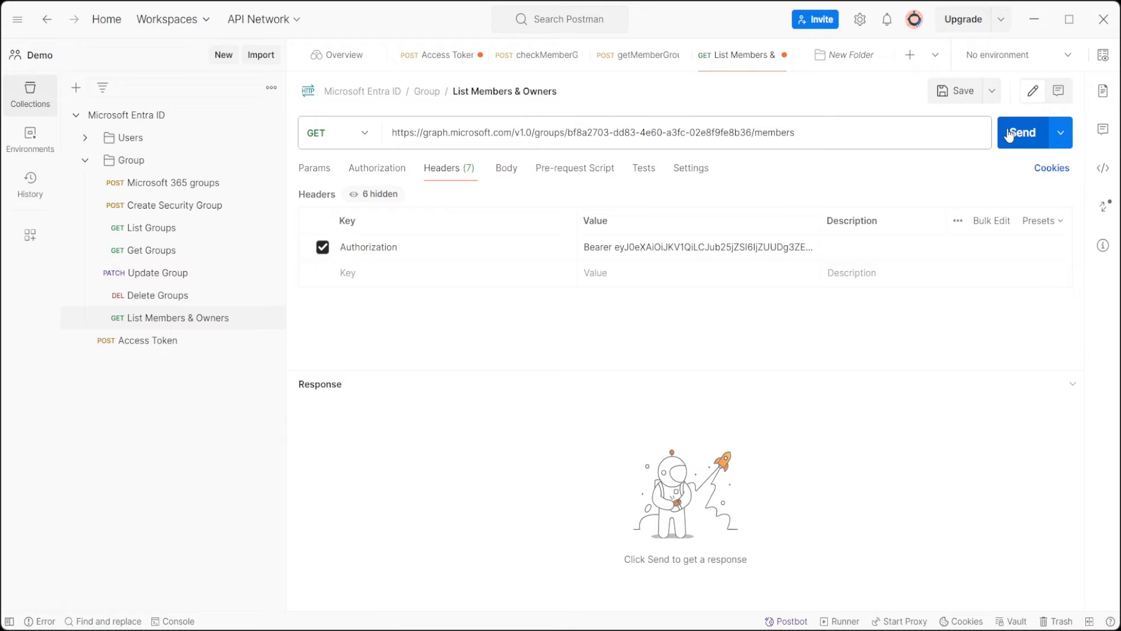
# - Send the members request and review the 200 OK JSON list of group members
pyautogui.click(1024, 132)
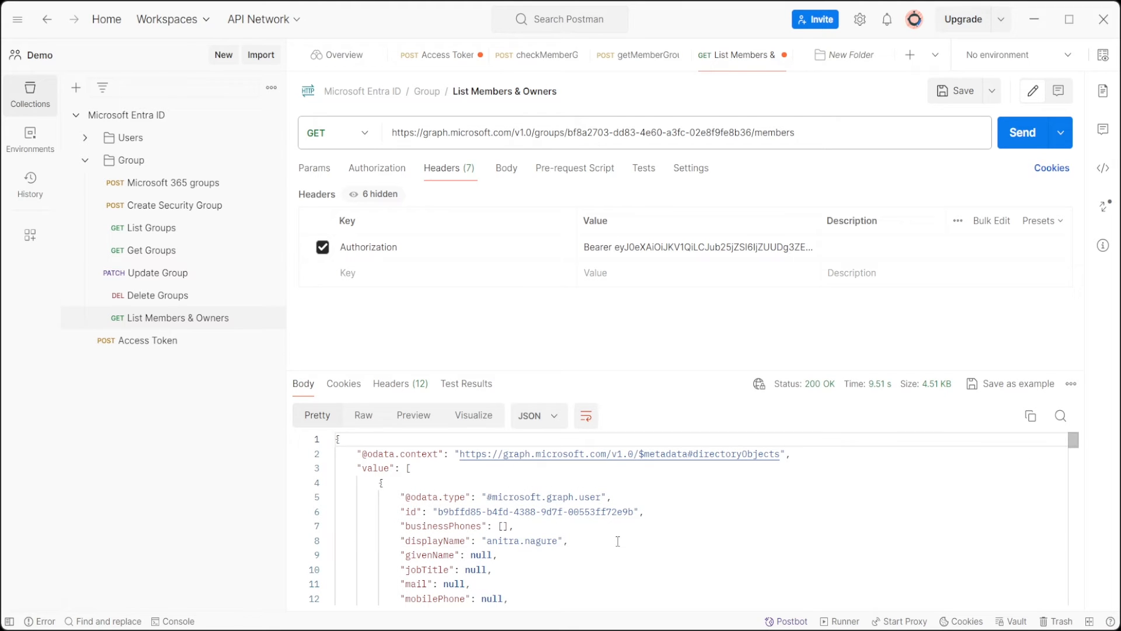
pyautogui.scroll(-3)
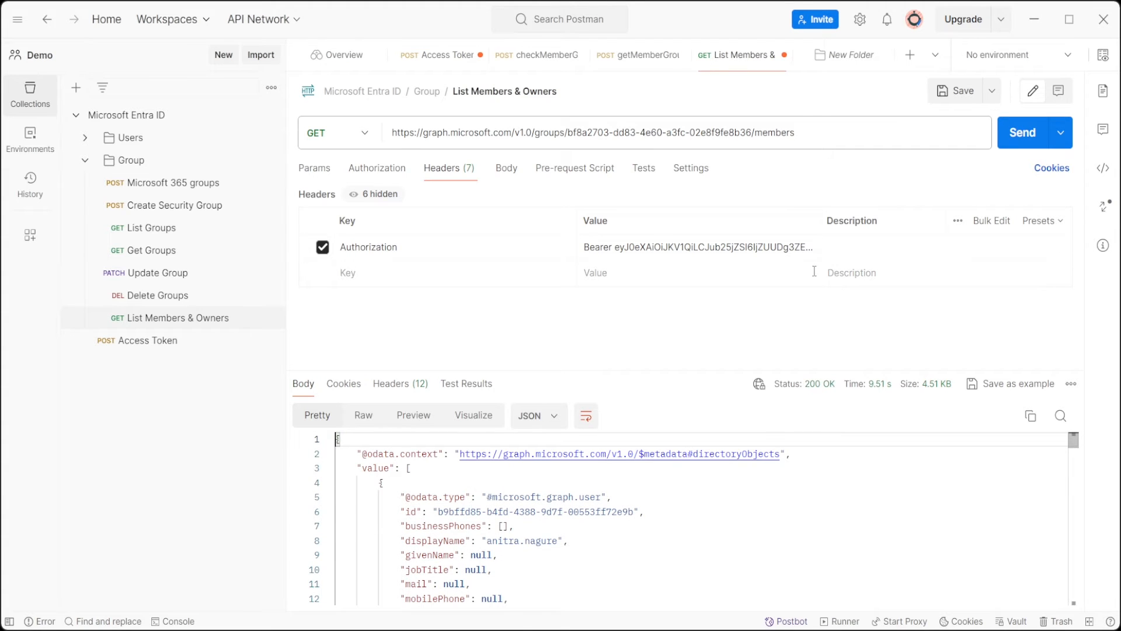
# - Change the endpoint to /owners, send it, and review the 200 OK list of group owners
pyautogui.click(799, 132)
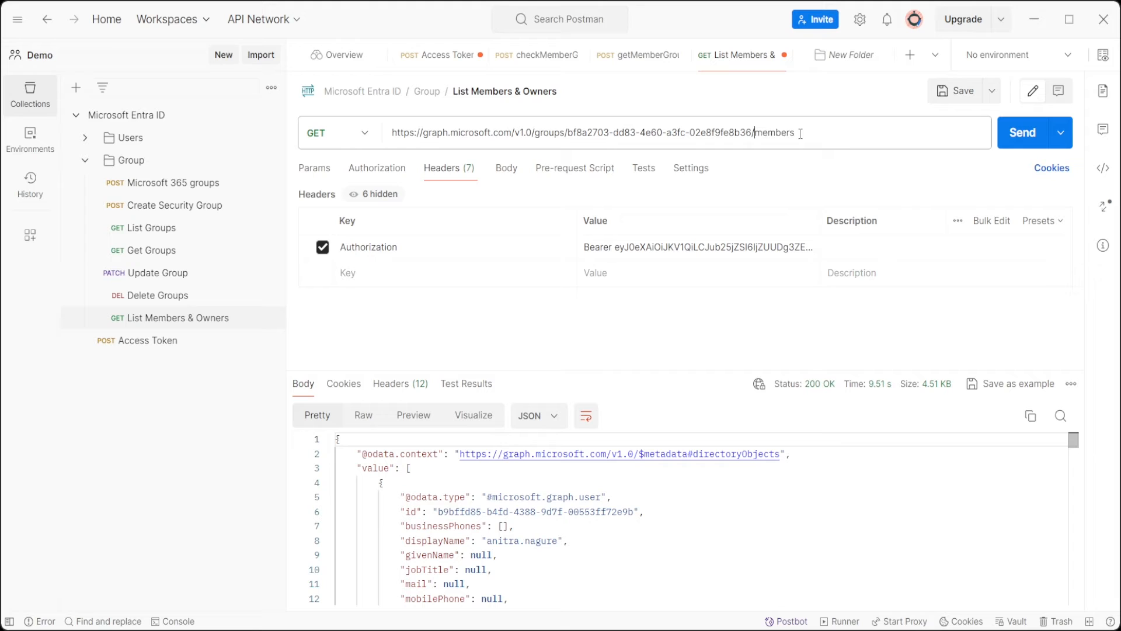
pyautogui.write('owners')
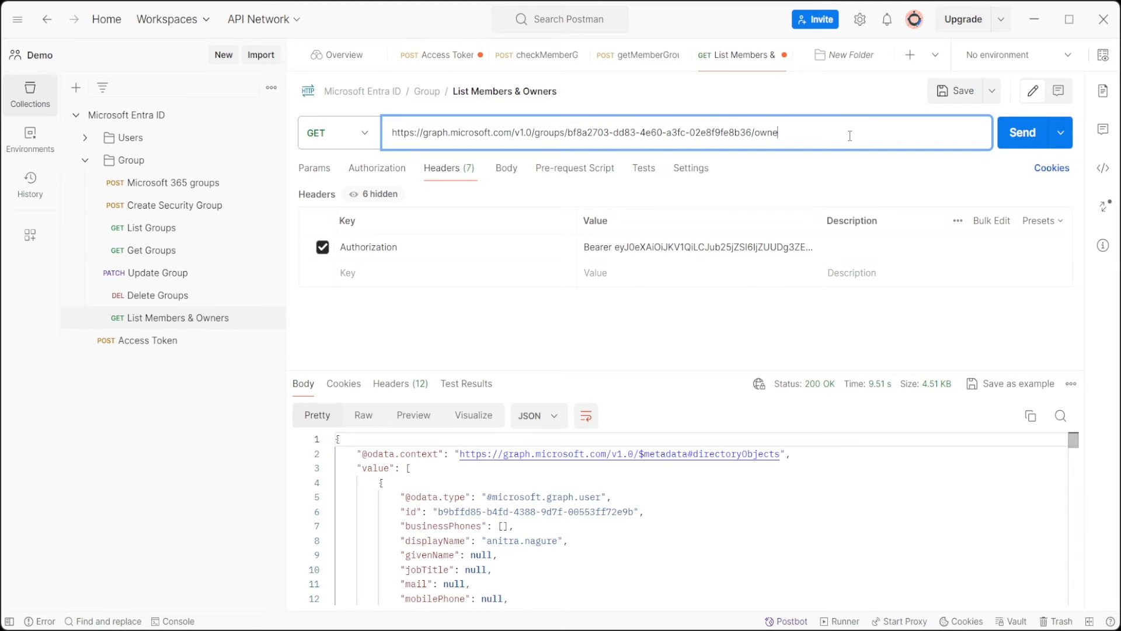
pyautogui.write('rs')
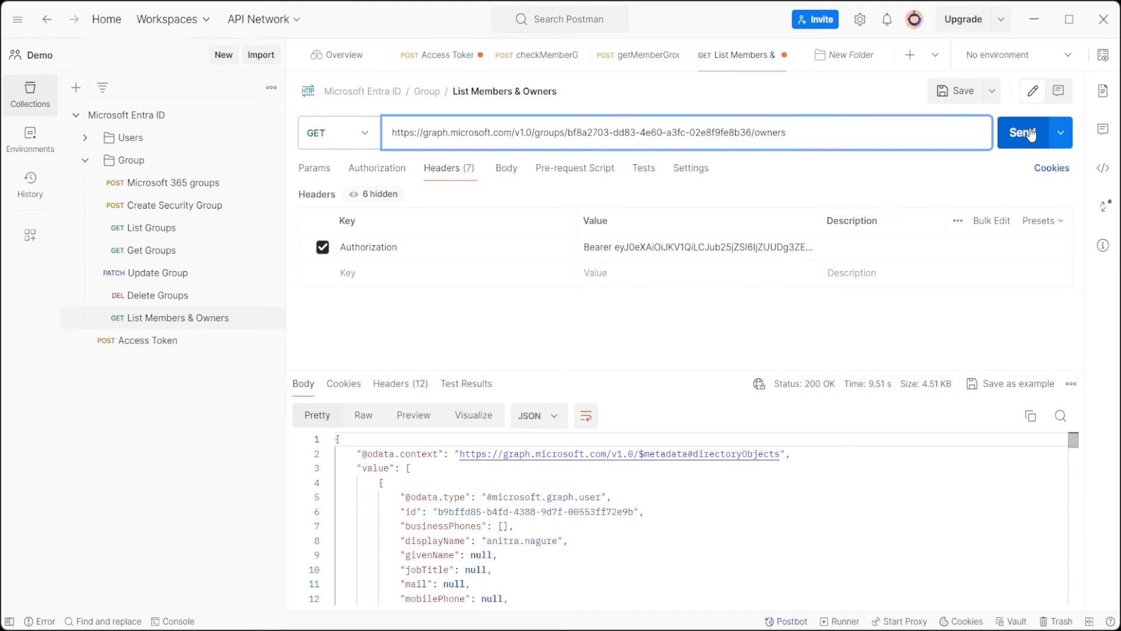
pyautogui.click(1022, 132)
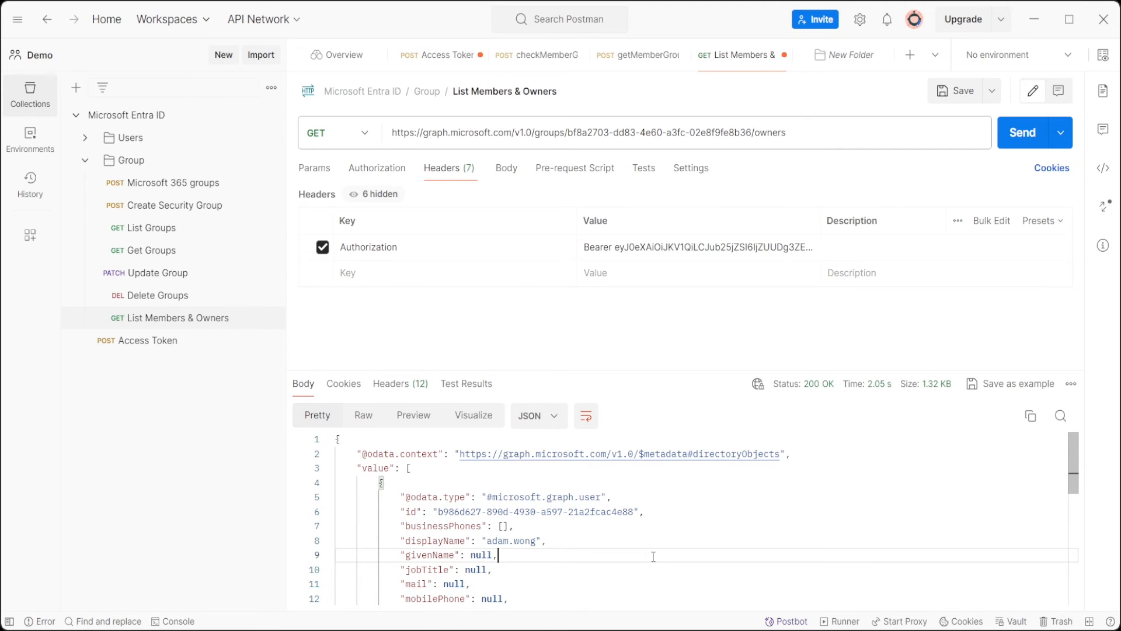
pyautogui.scroll(-3)
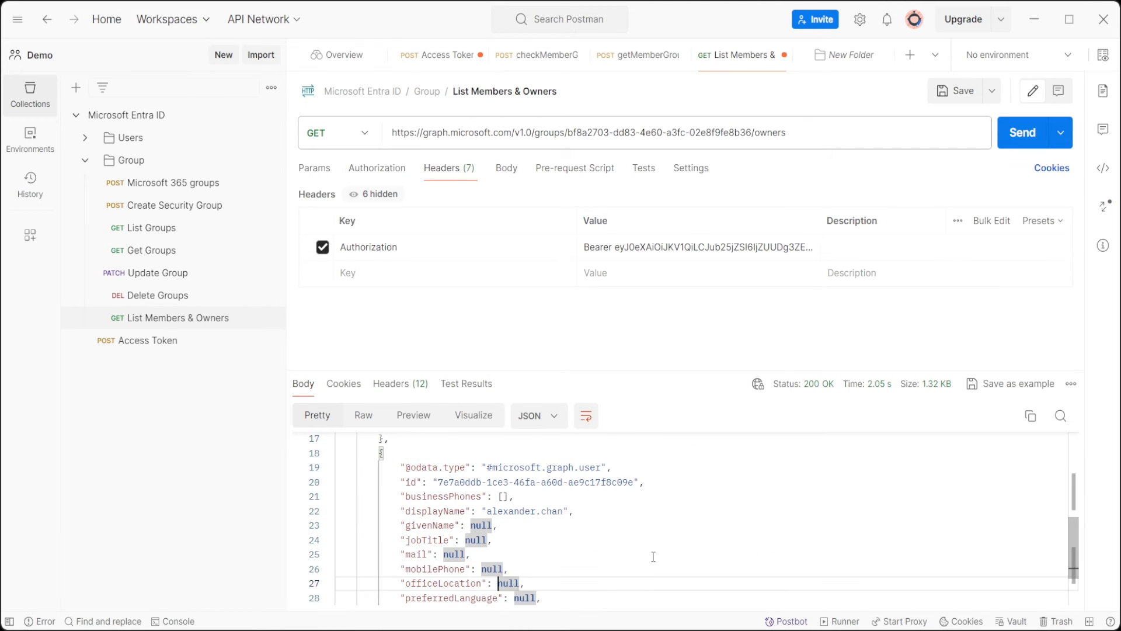